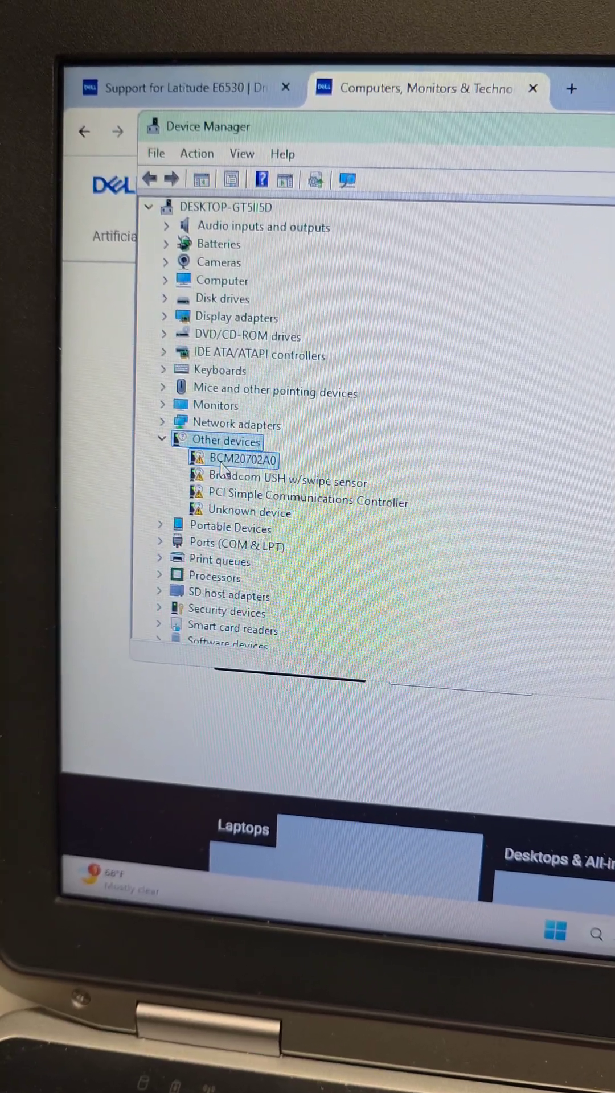
Show the BCM20702A0 device's Details properties and pick its hardware ID property.
right_click(244, 460)
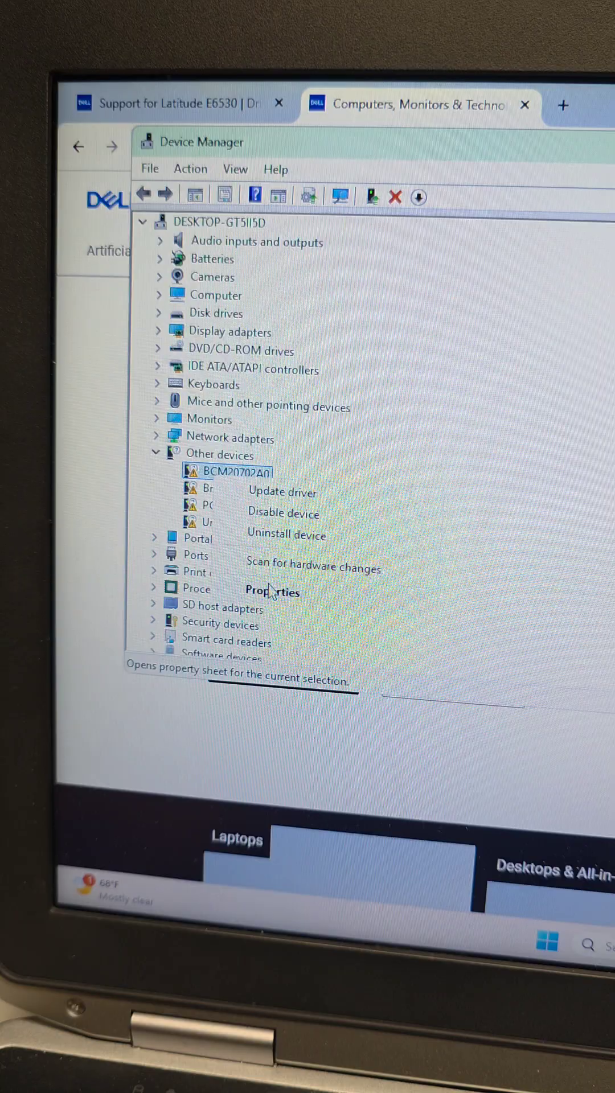
left_click(273, 591)
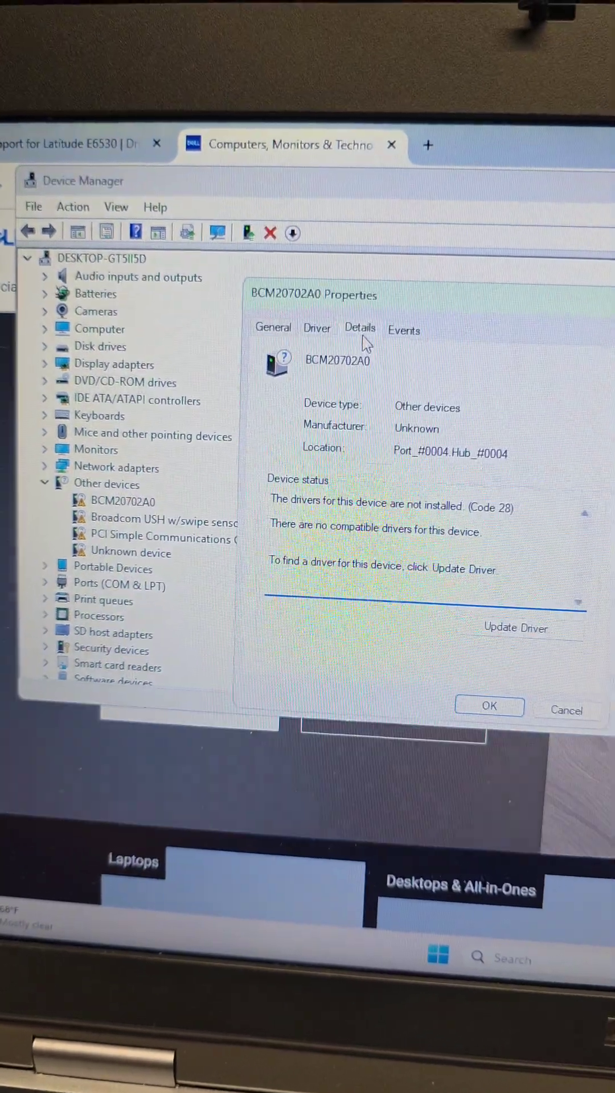
left_click(360, 328)
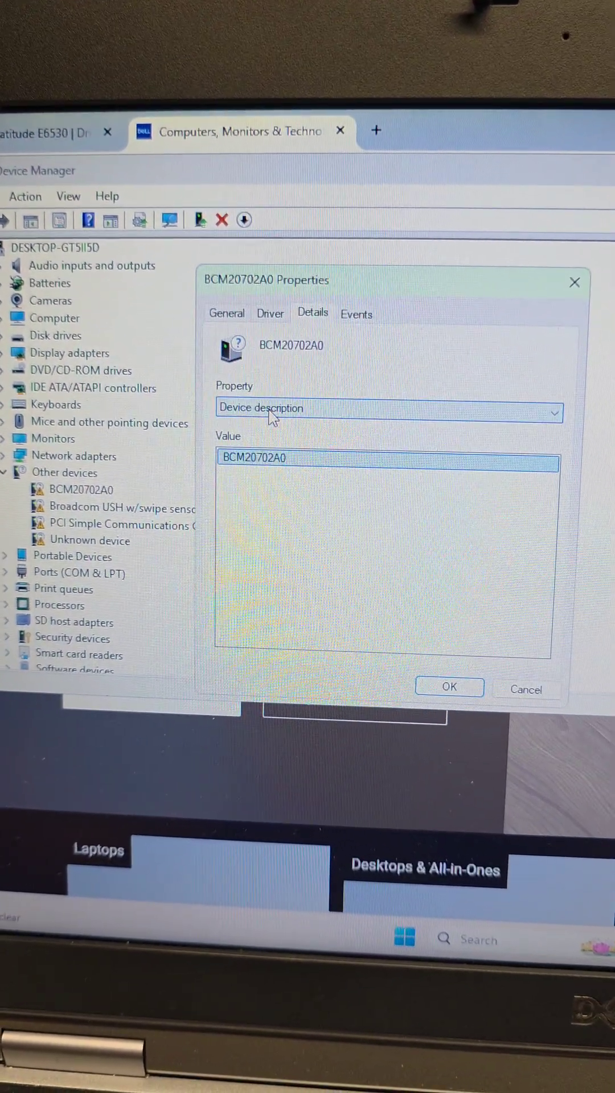
left_click(387, 412)
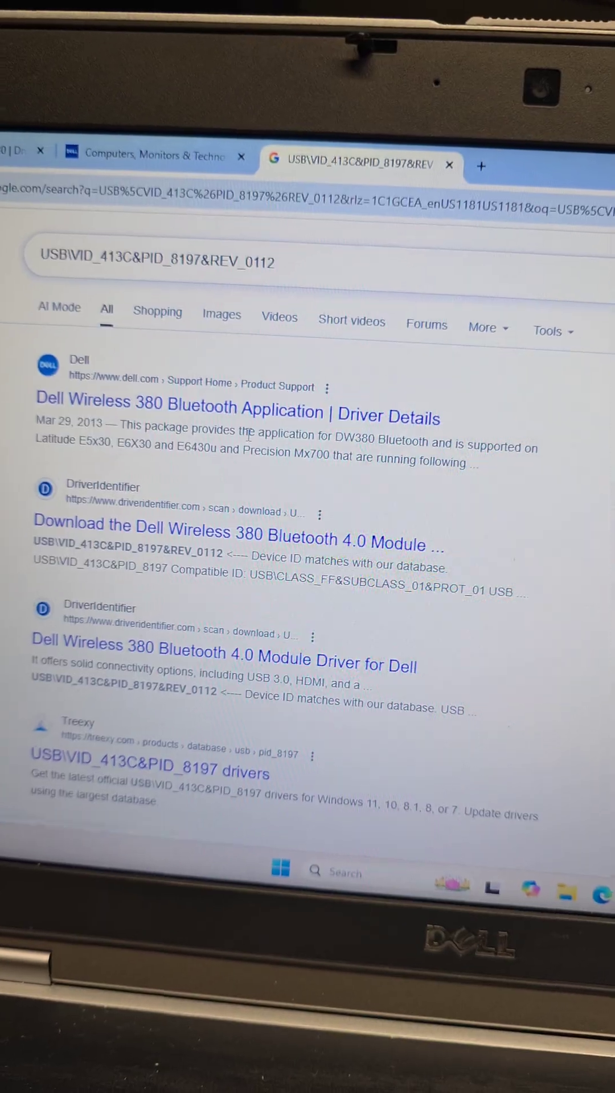
Return to the Dell page and close the unneeded search-results tab.
left_click(151, 143)
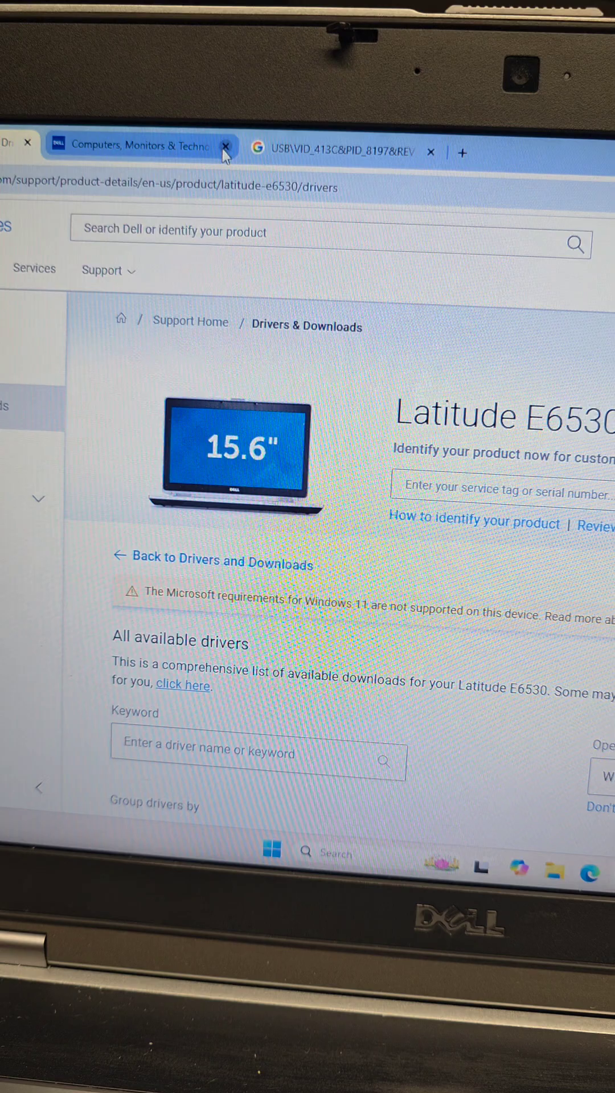
left_click(338, 152)
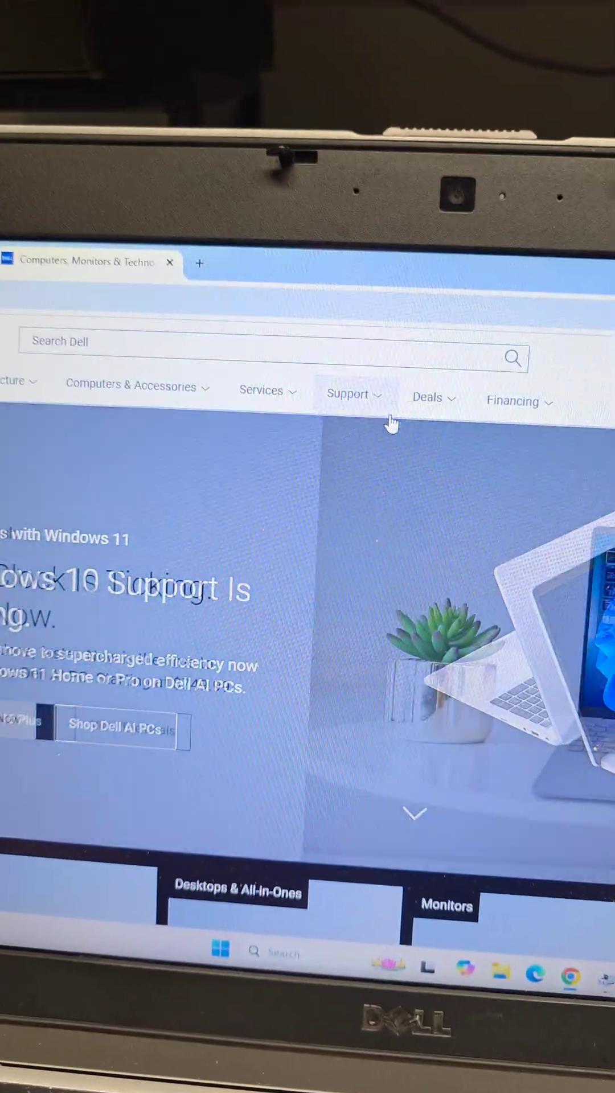
Go to Dell Support Home and search for the E6530 product.
left_click(348, 398)
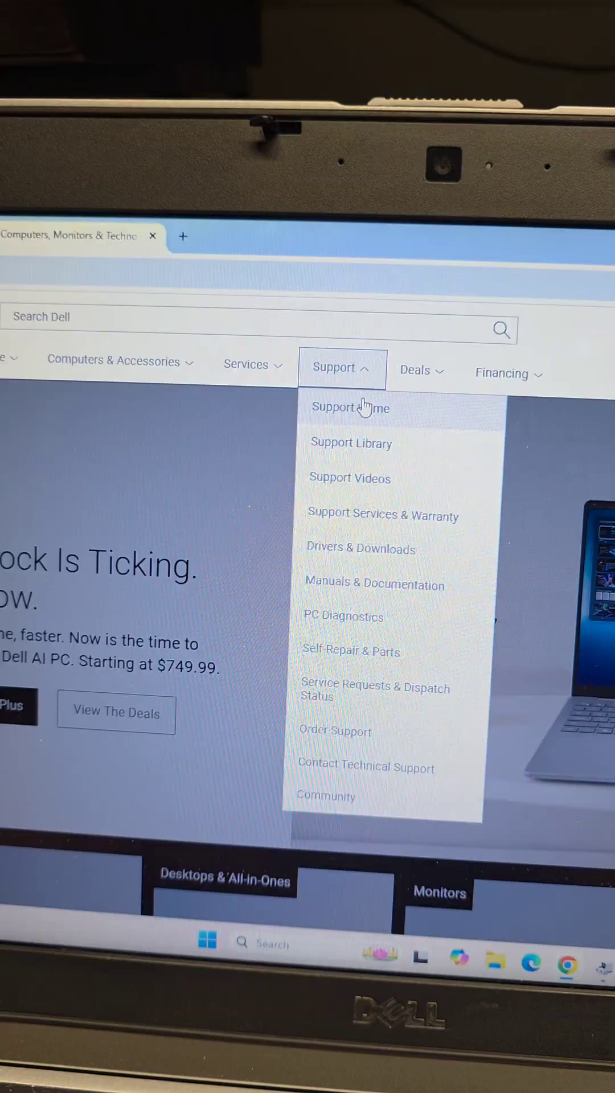
left_click(349, 408)
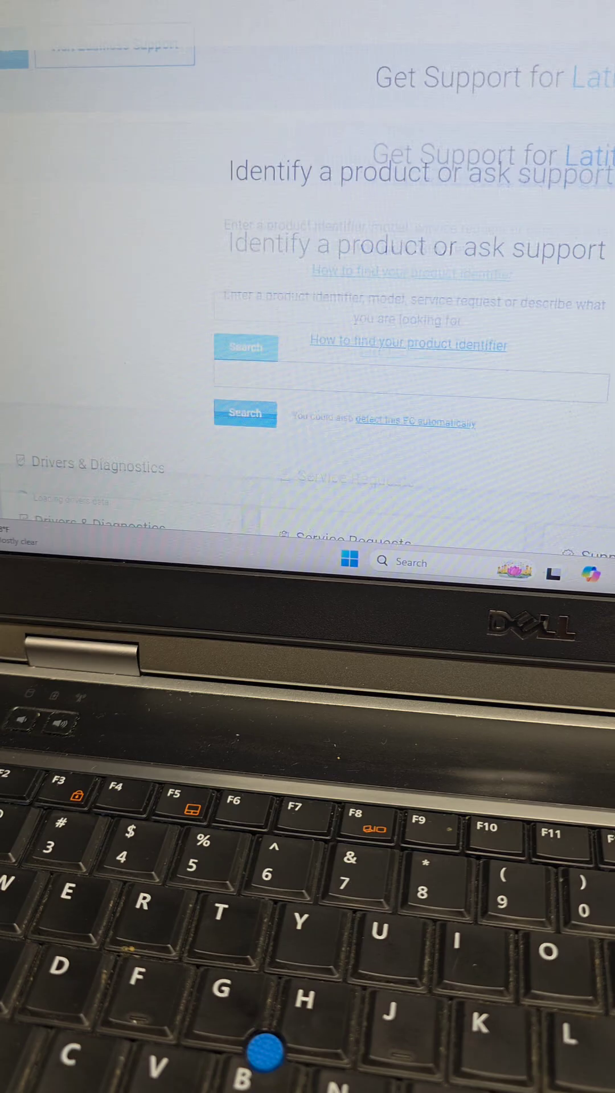
type("e6")
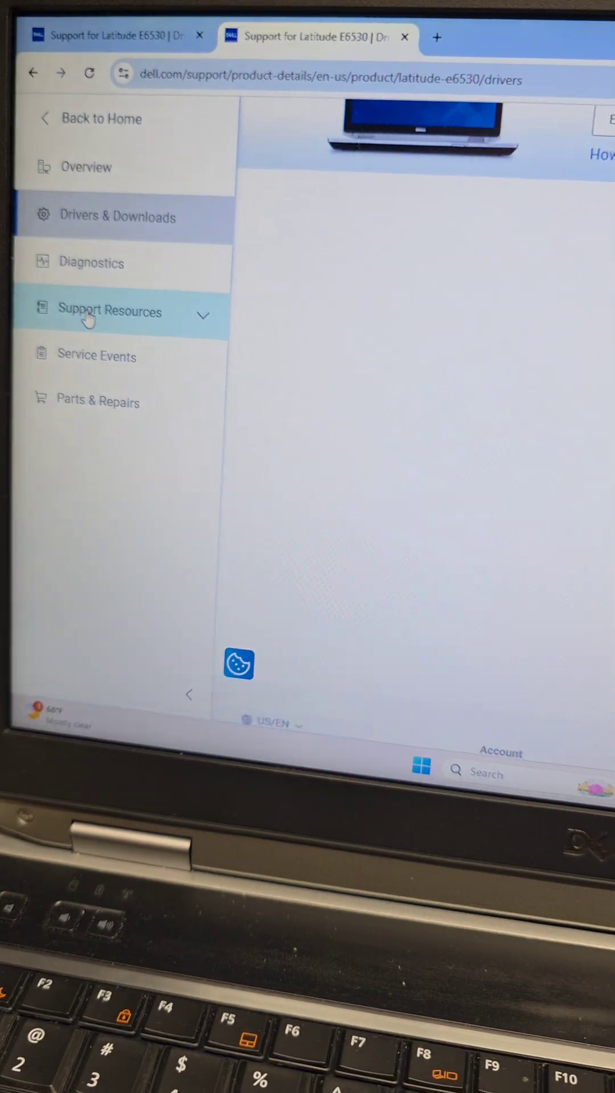
Show the E6530 driver list, choose the operating system and tick drivers to download.
scroll("down", 3)
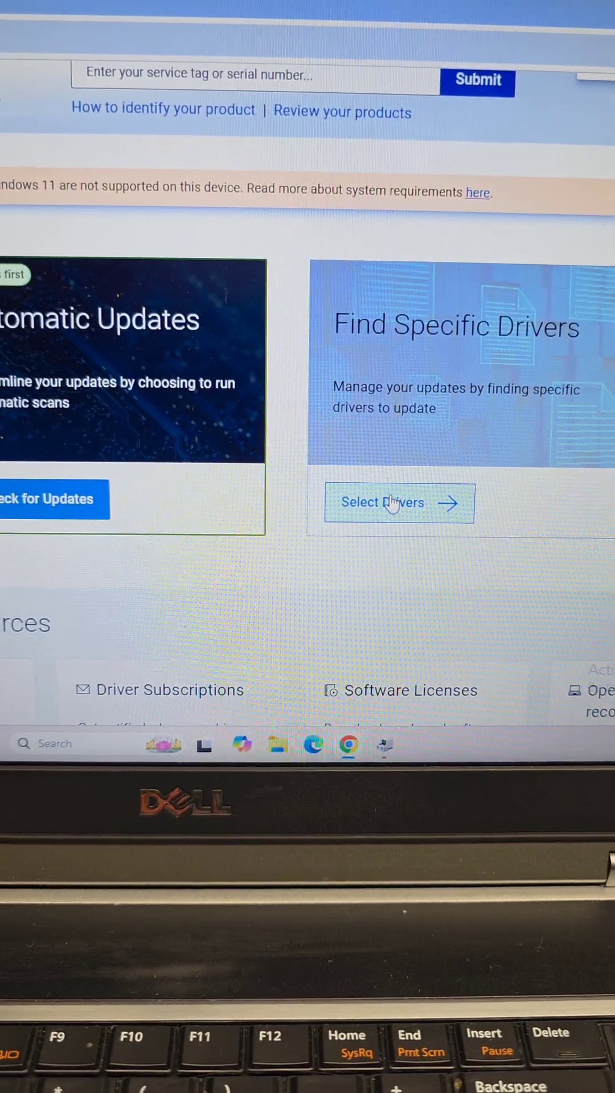
left_click(399, 502)
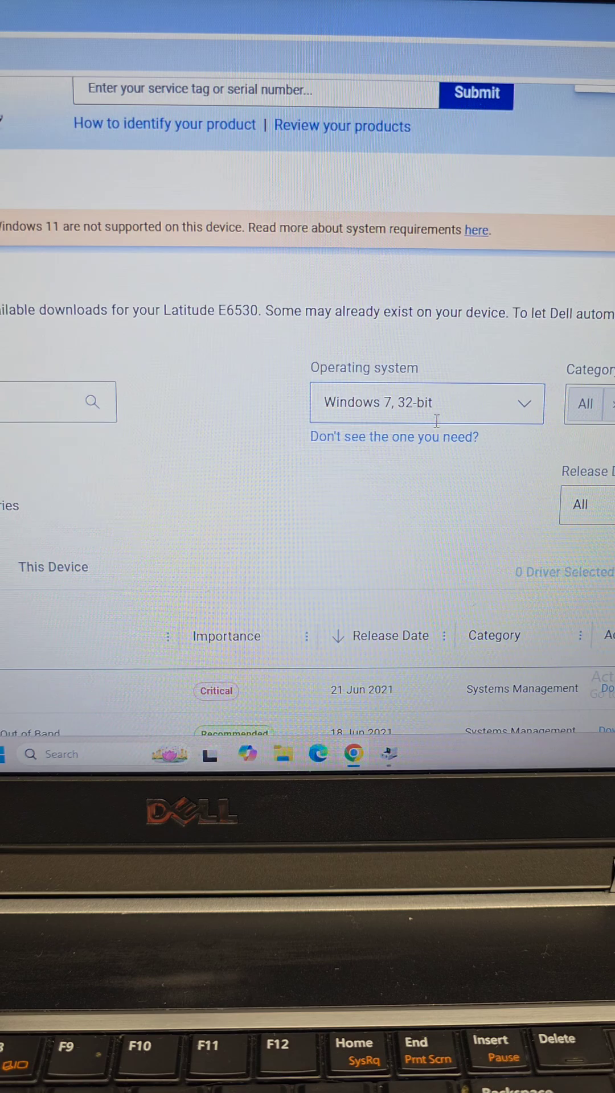
left_click(427, 403)
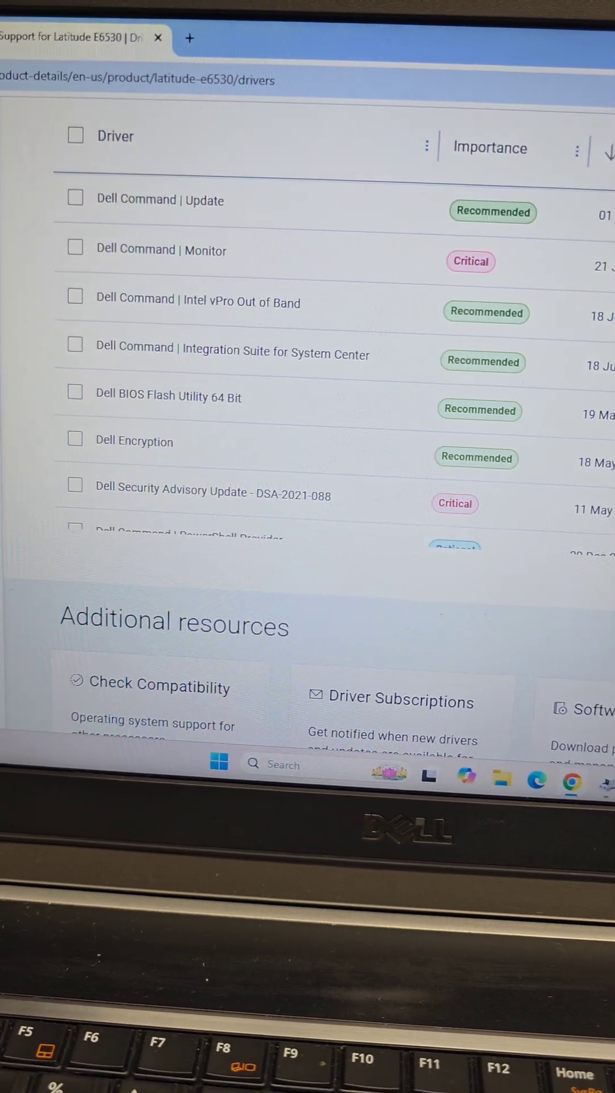
left_click(75, 136)
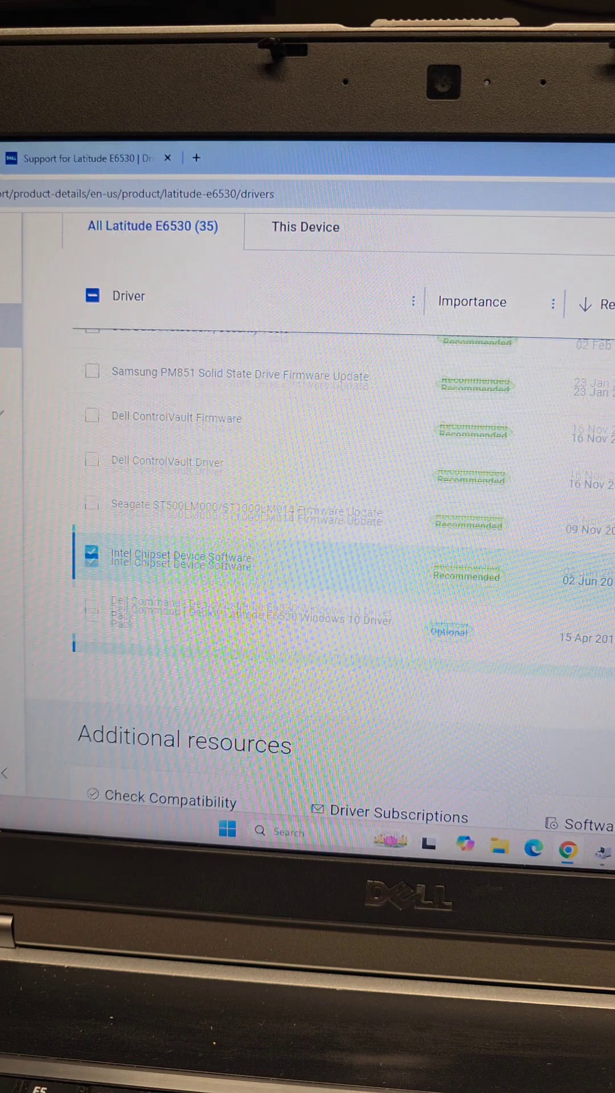
scroll("down", 3)
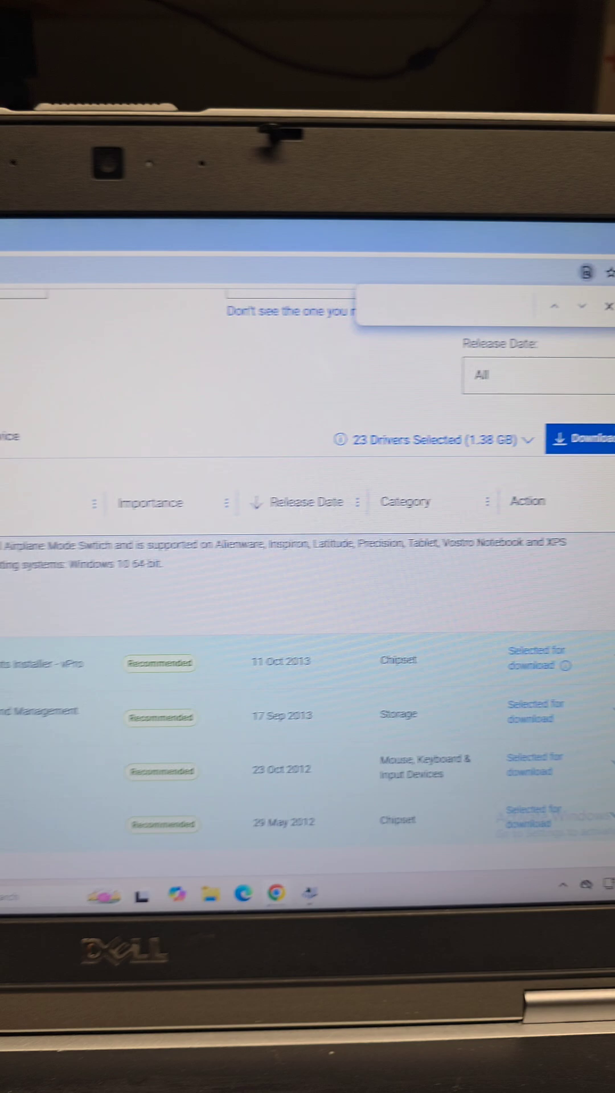
Download the selected drivers to the desktop, allowing multiple file downloads.
left_click(580, 439)
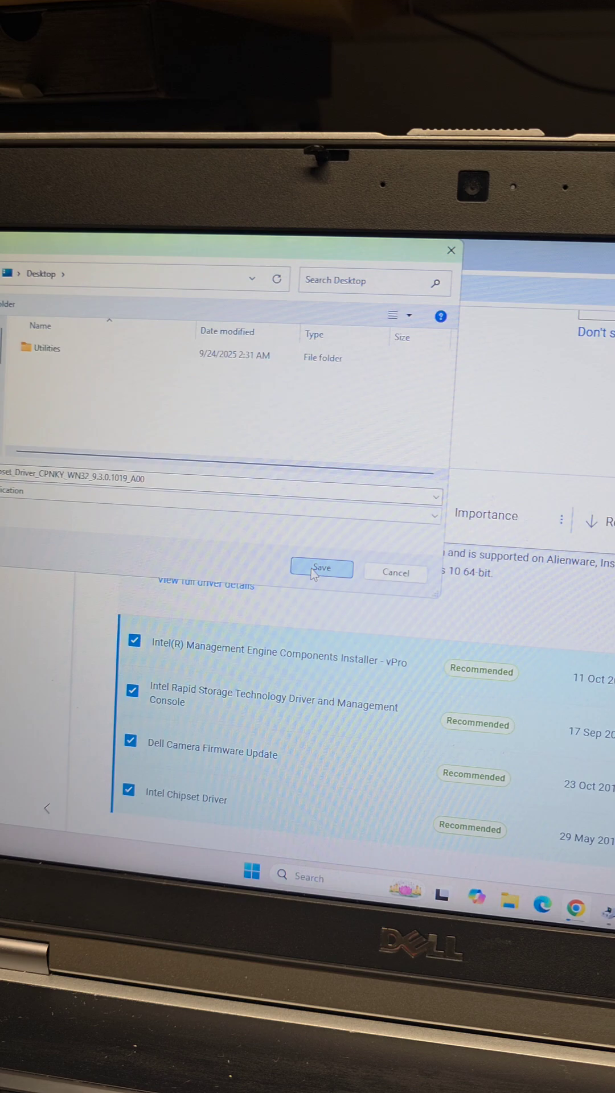
left_click(321, 570)
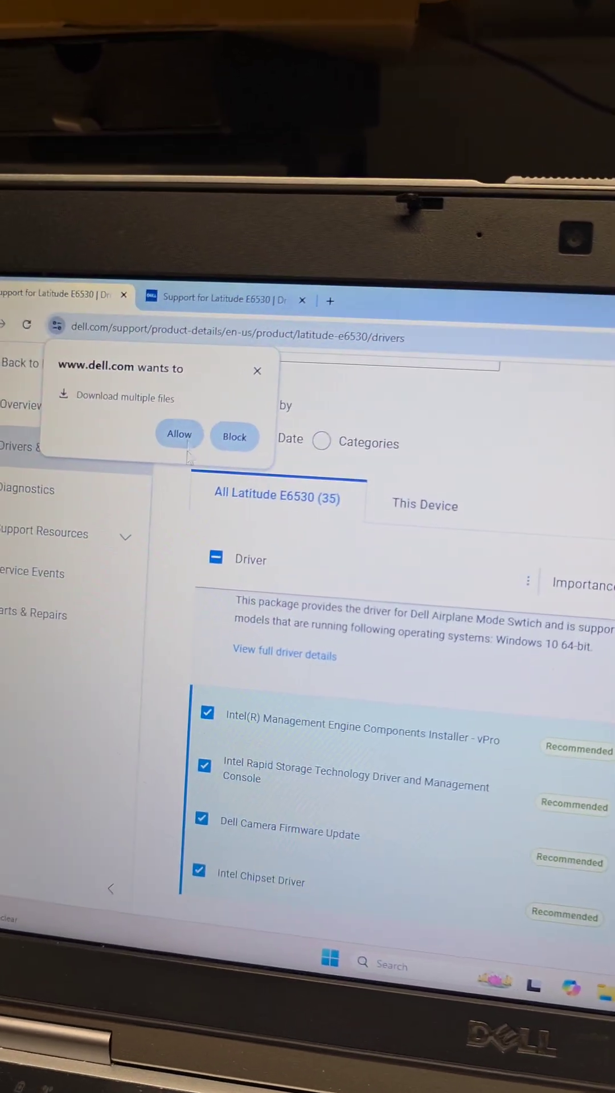
left_click(179, 434)
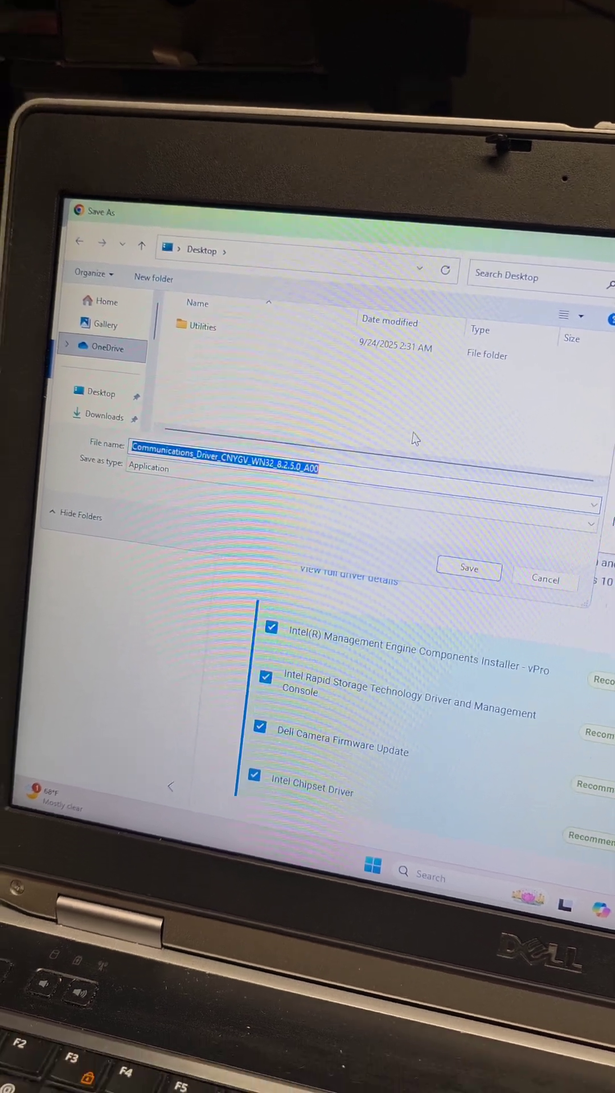
Save the communications driver to the desktop.
left_click(468, 567)
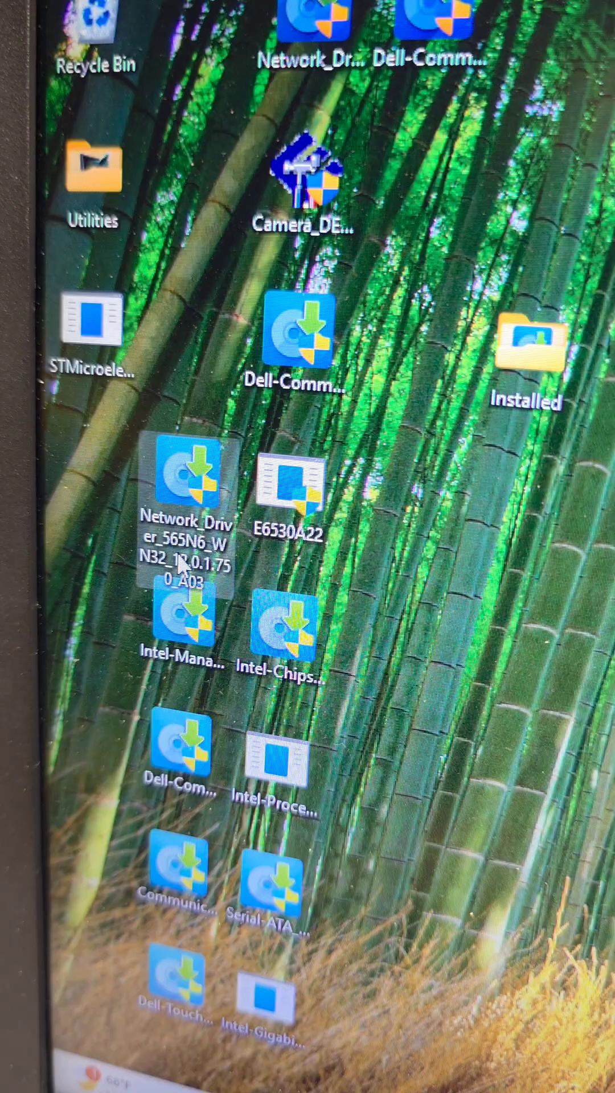
mouse_move(188, 544)
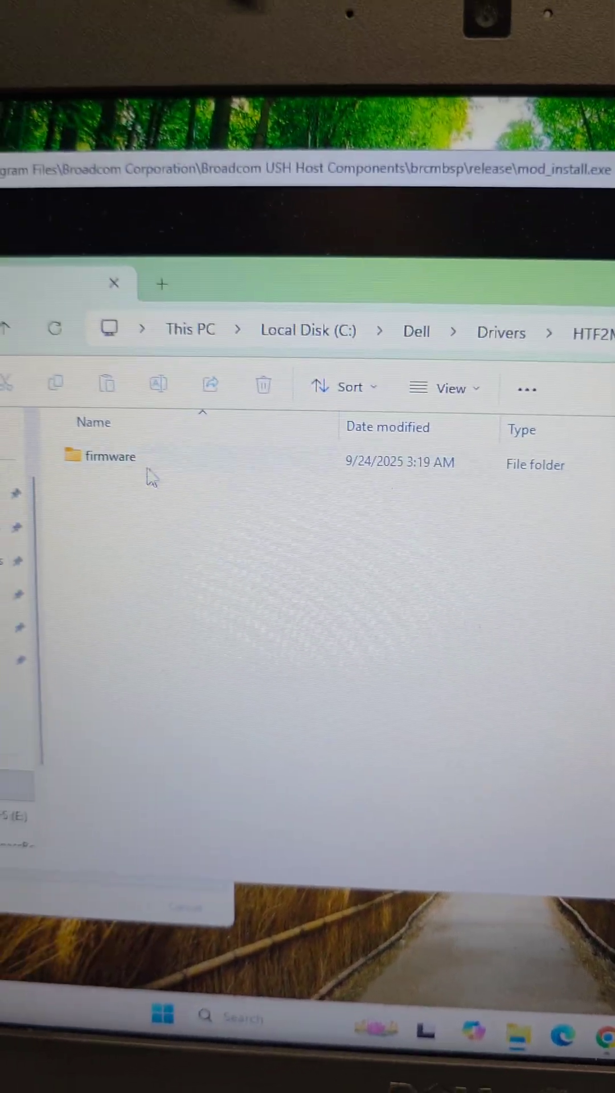
Look into the firmware folder, then open the desktop's Installed folder of driver packages.
double_click(110, 455)
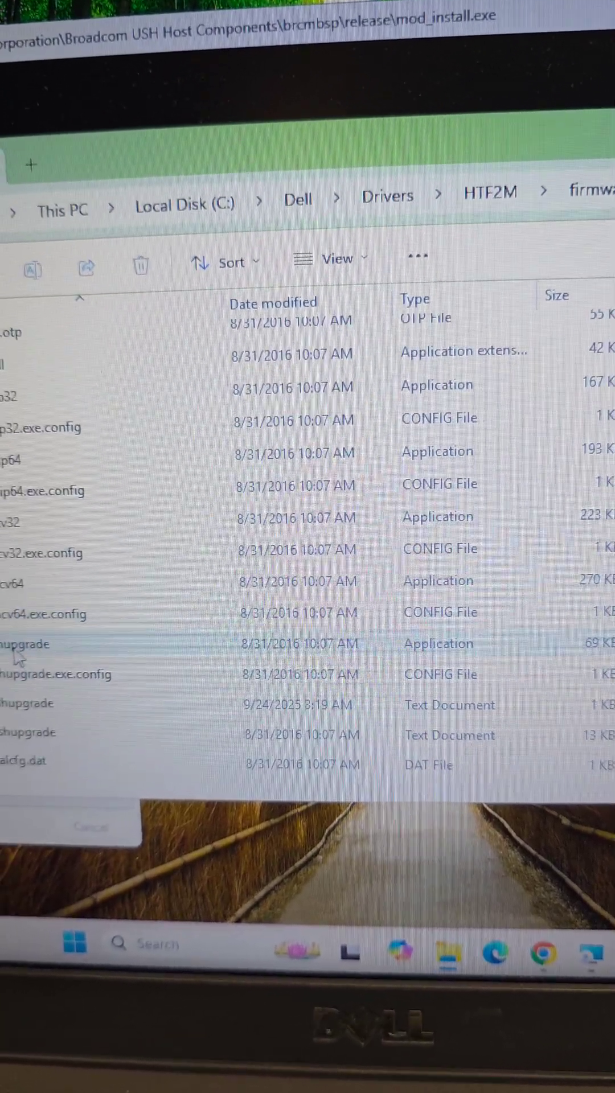
mouse_move(106, 655)
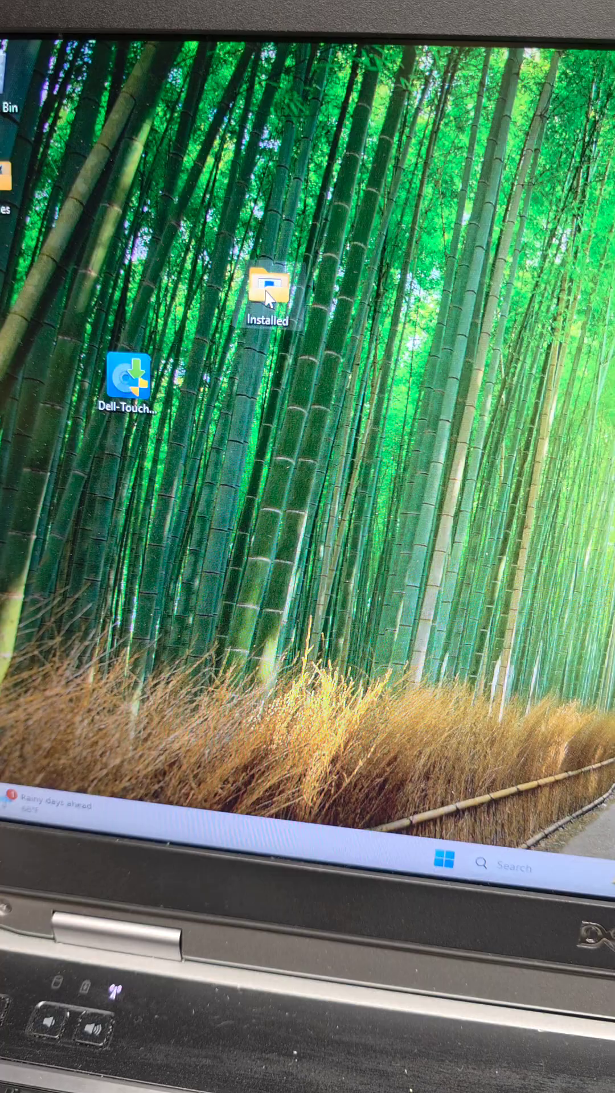
double_click(269, 289)
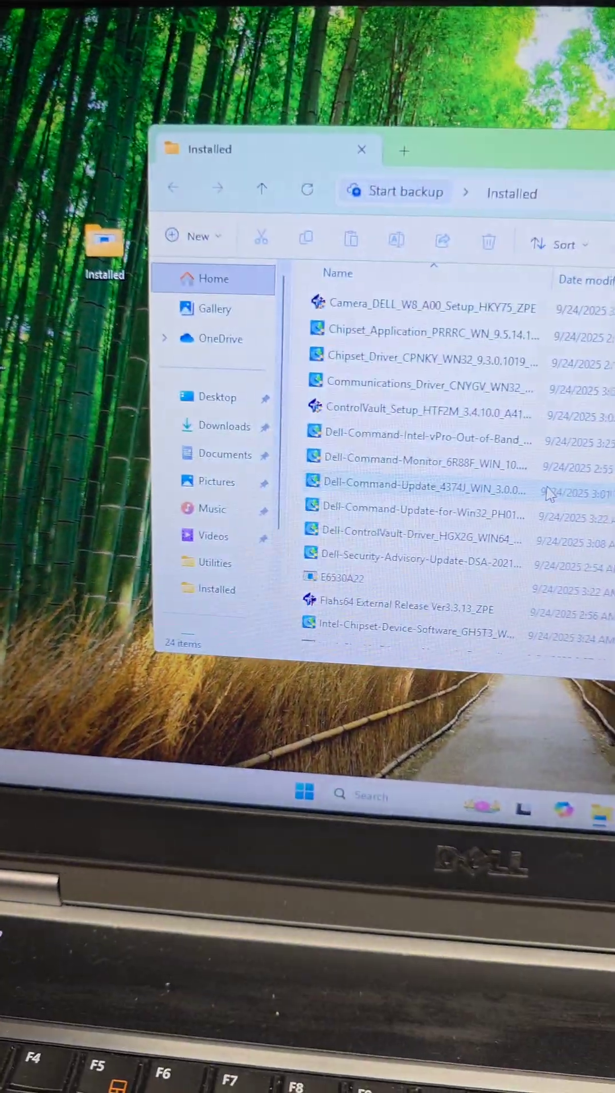